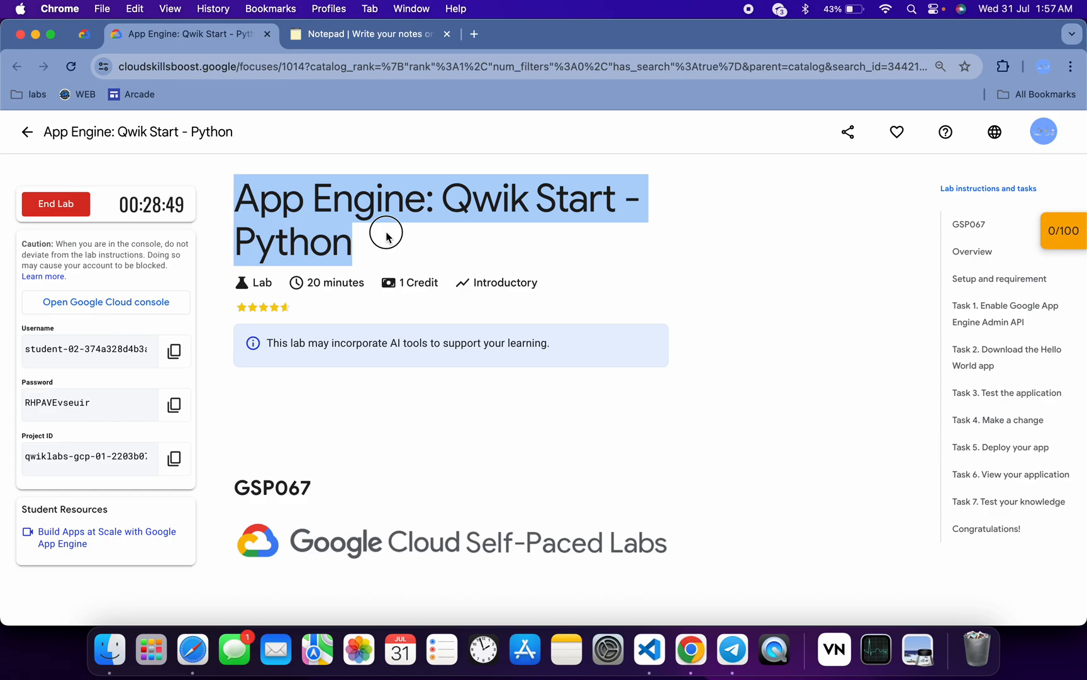
Open the lab project in Cloud Console and start a Cloud Shell session
{"action": "left_click", "coordinate": [105, 302]}
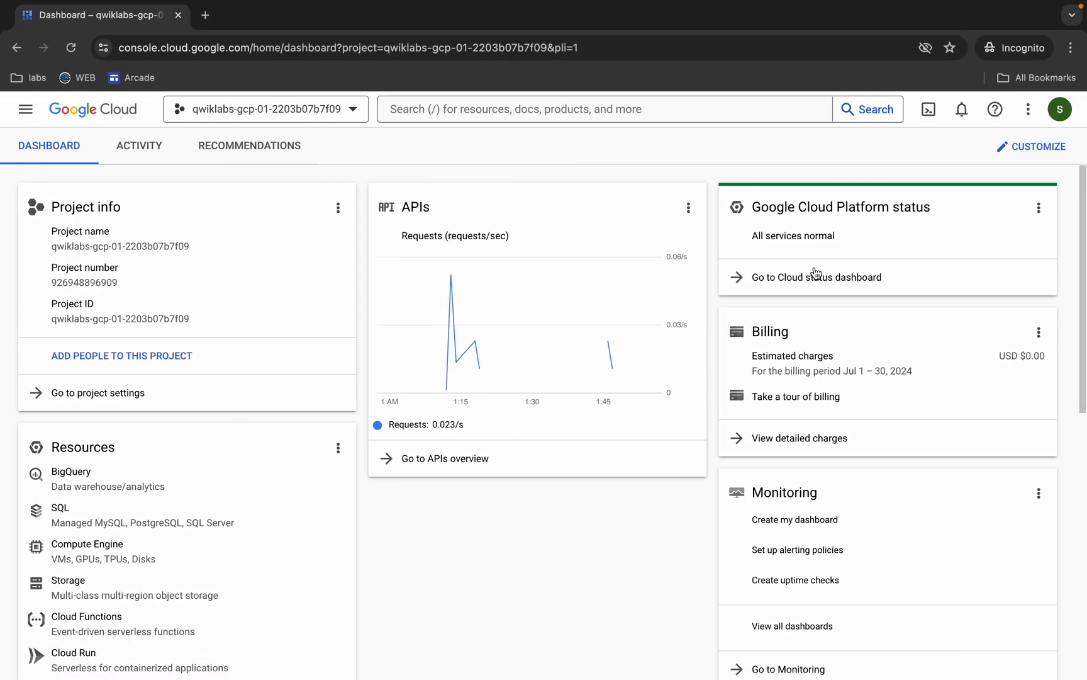
{"action": "left_click", "coordinate": [927, 110]}
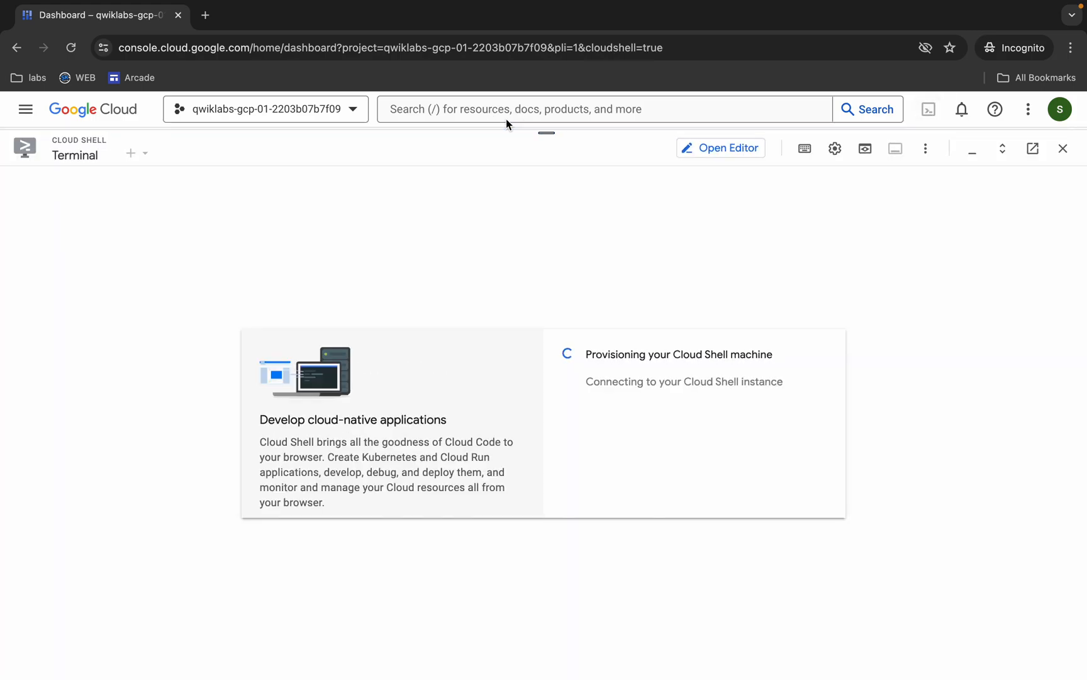
{"action": "left_click", "coordinate": [371, 33]}
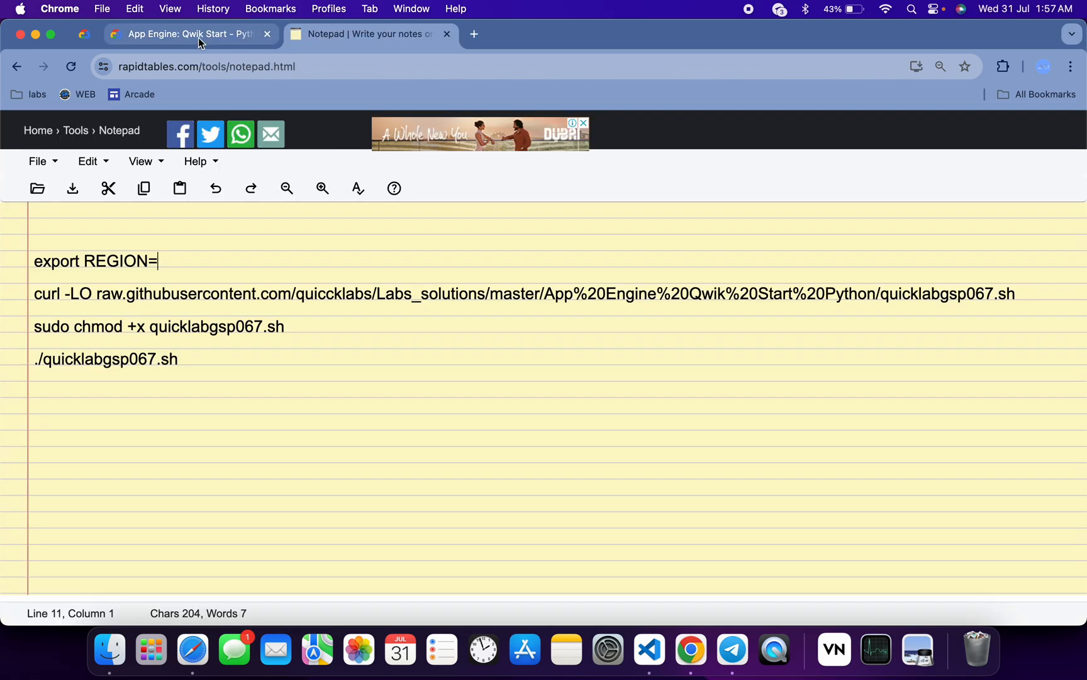
Find the europe-west region in Task 5 'Deploy your app', then return to the notes
{"action": "left_click", "coordinate": [187, 33]}
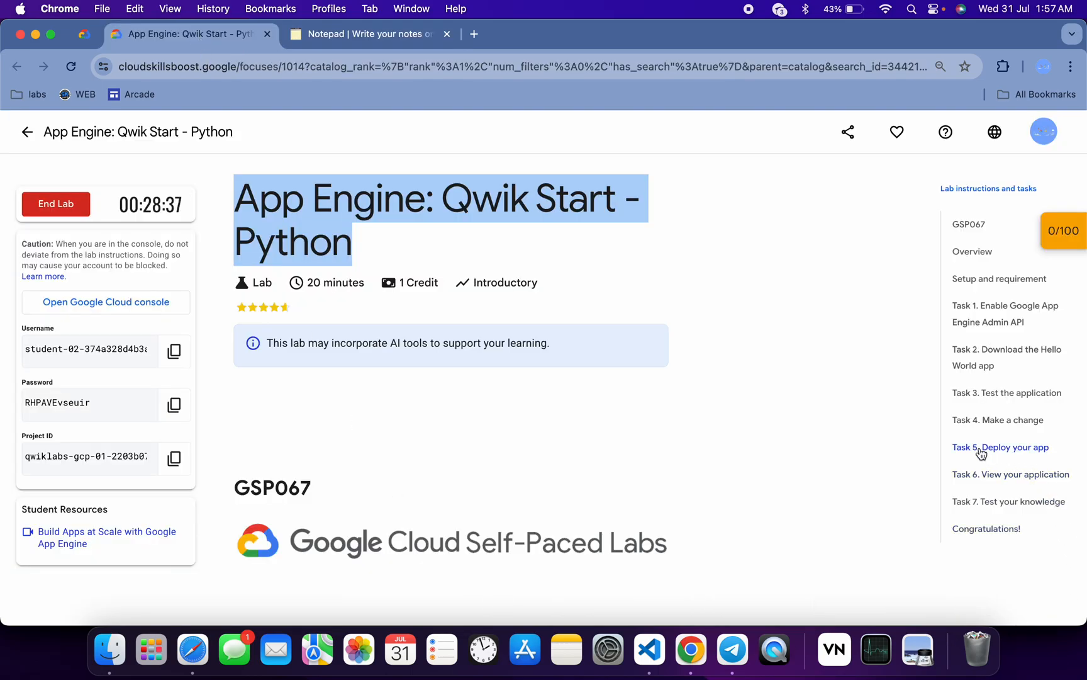
{"action": "left_click", "coordinate": [1000, 447]}
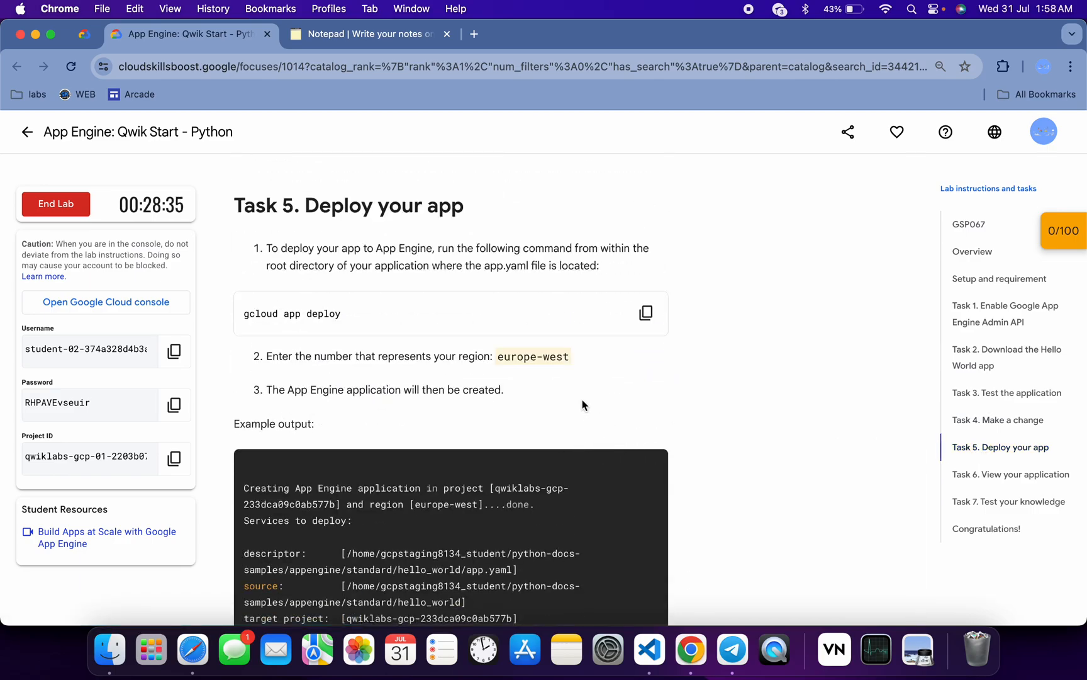
{"action": "double_click", "coordinate": [532, 356]}
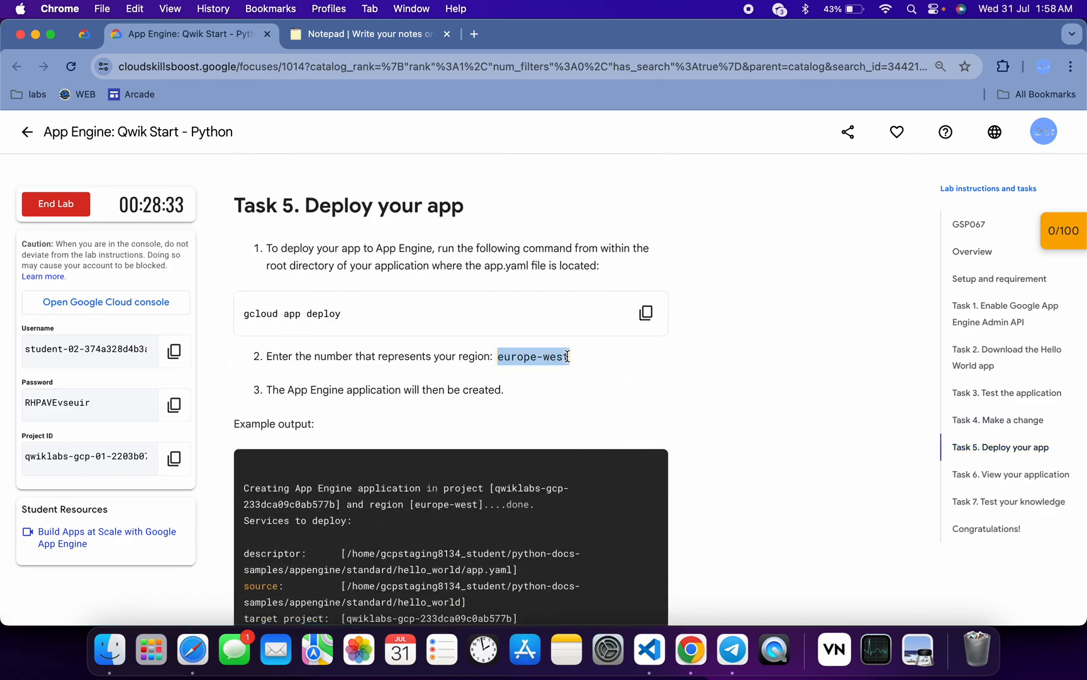
{"action": "left_click", "coordinate": [364, 33]}
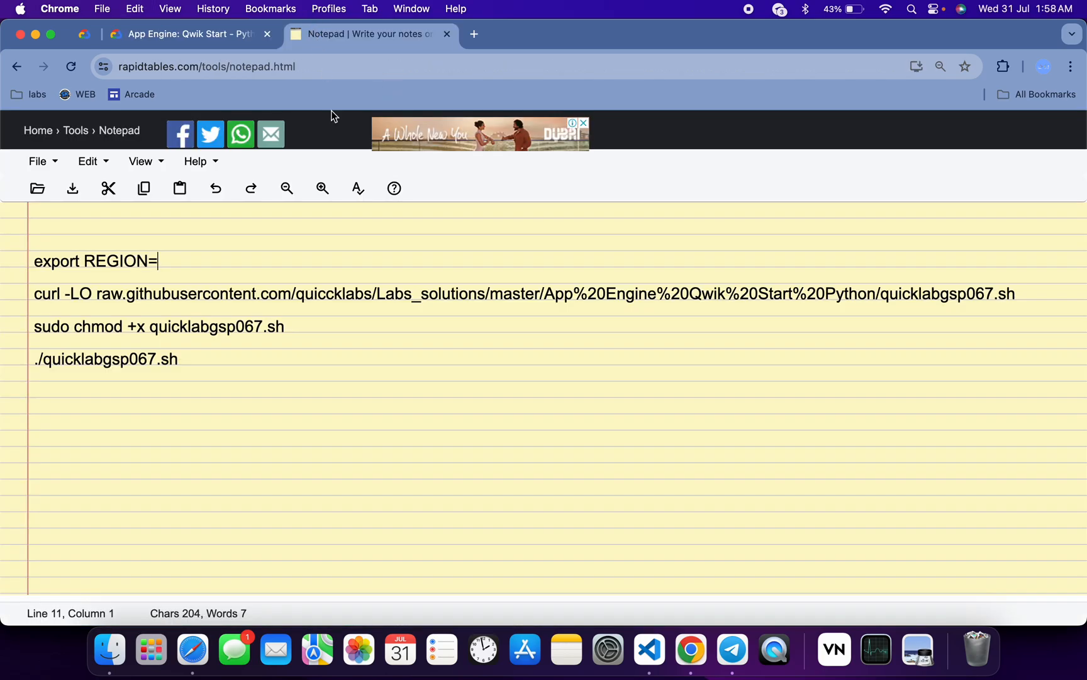
Fill in 'europe-west' after export REGION= in the notepad commands
{"action": "type", "text": "europe-west"}
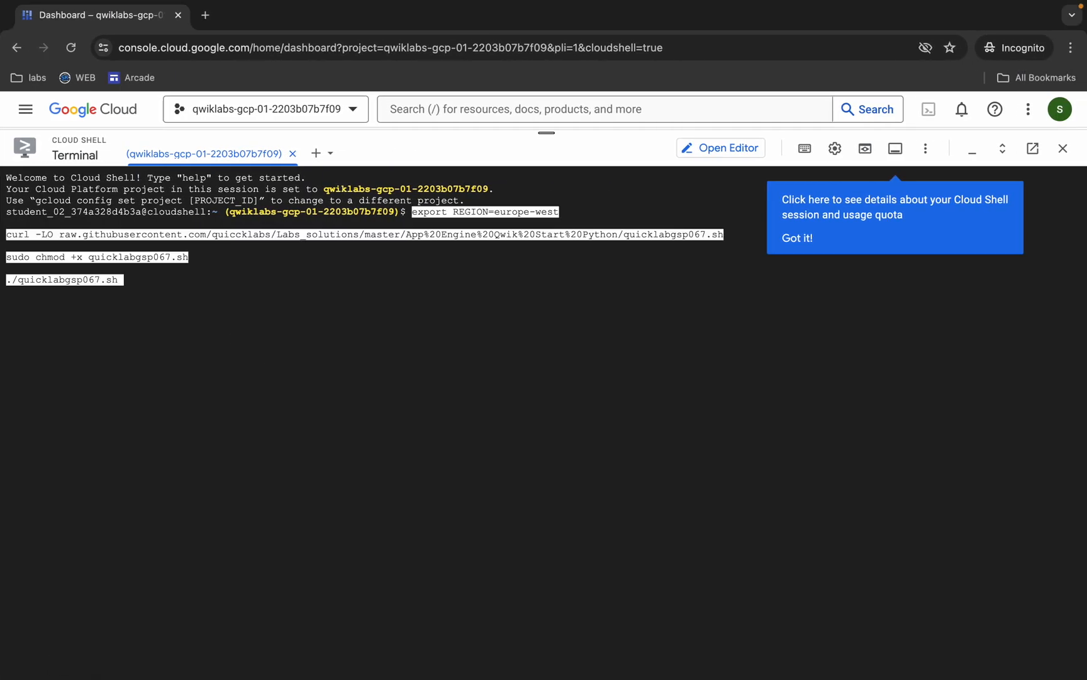
Run the pasted lab commands in Cloud Shell and authorize credential use
{"action": "key", "text": "Return"}
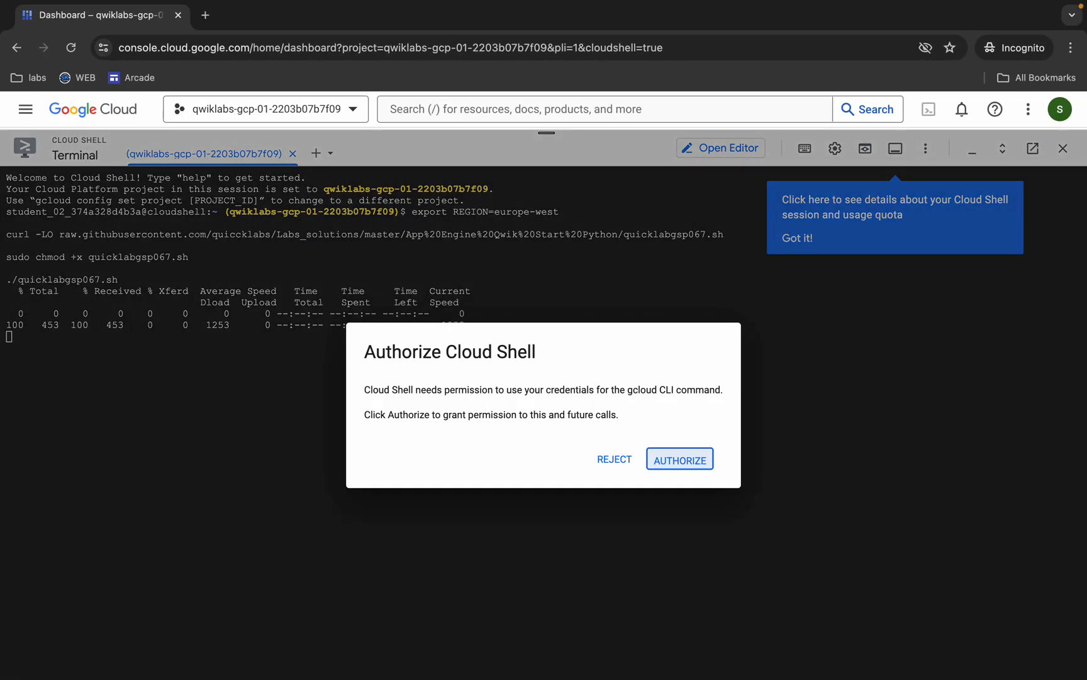
{"action": "left_click", "coordinate": [679, 458]}
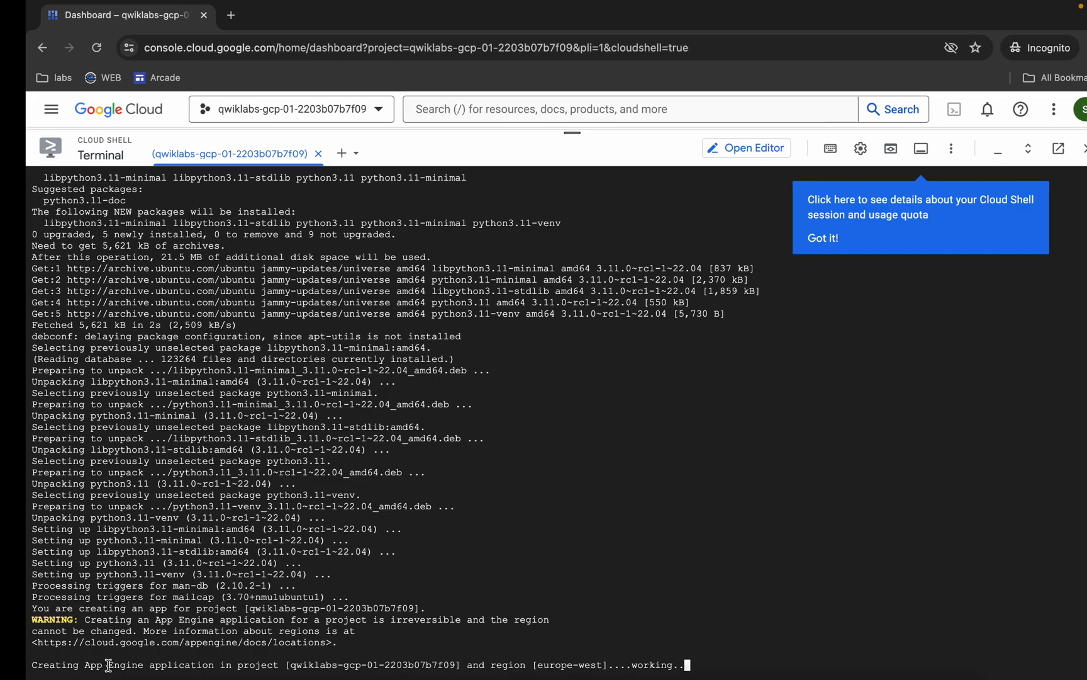
Return to the lab page and check progress for the 'Deploy your app' checkpoint
{"action": "left_click", "coordinate": [373, 32]}
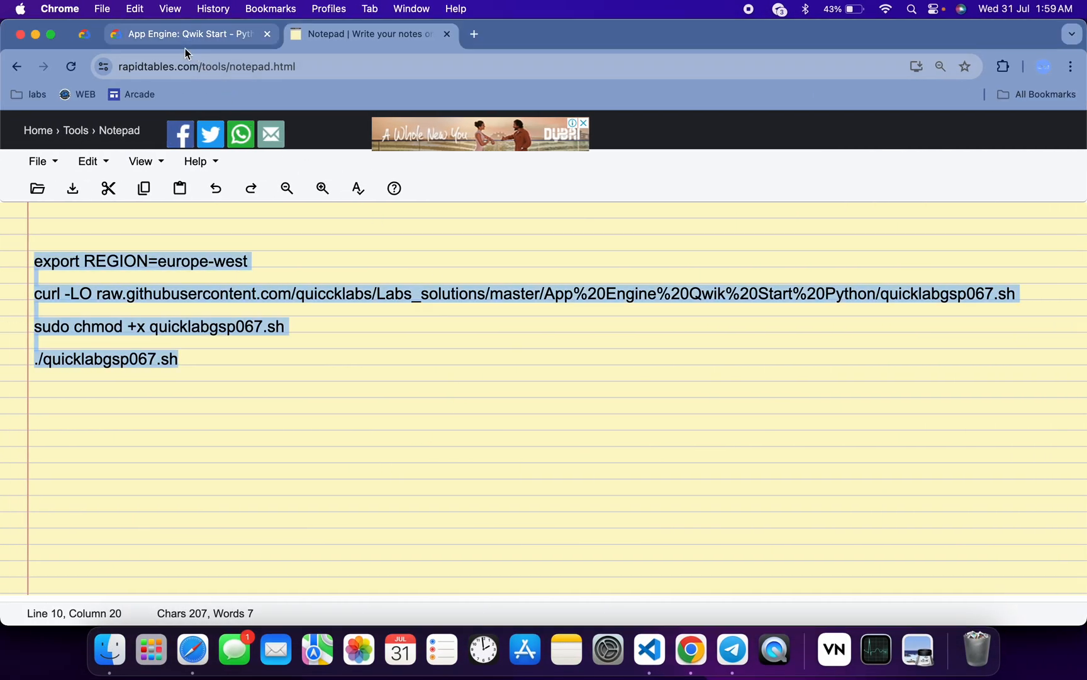
{"action": "left_click", "coordinate": [188, 32]}
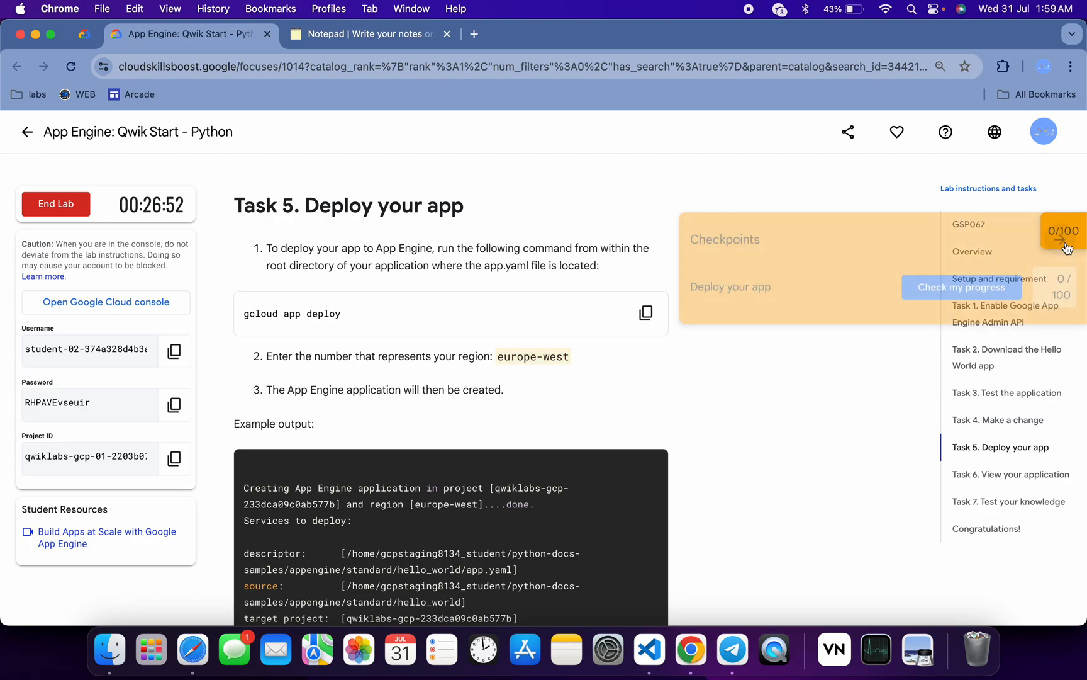
{"action": "left_click", "coordinate": [960, 287]}
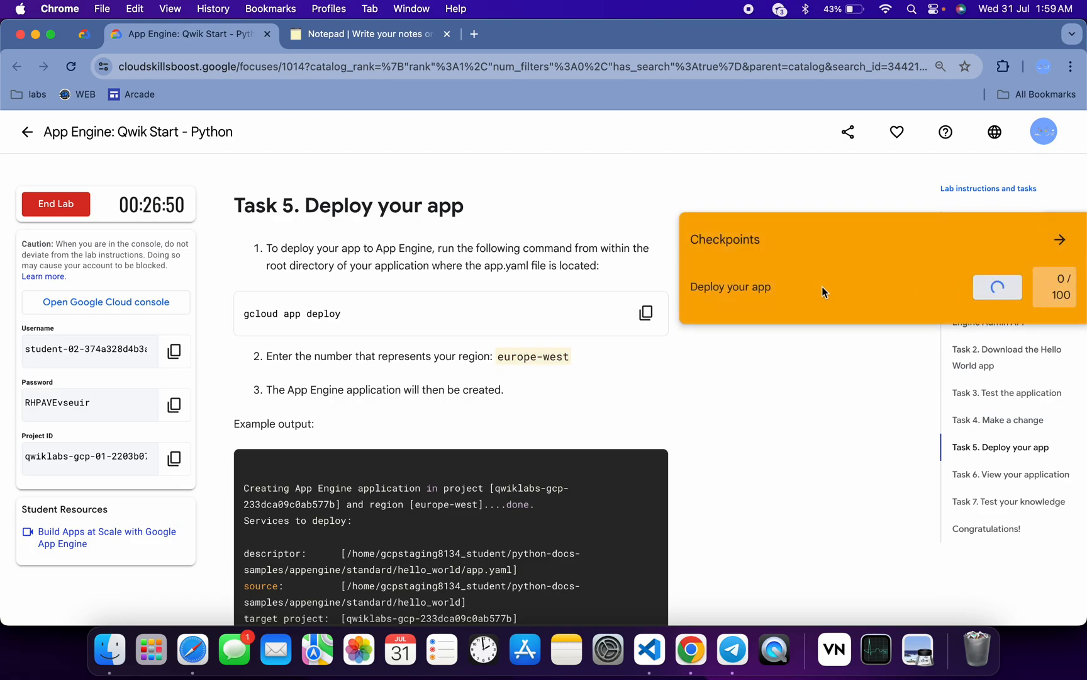